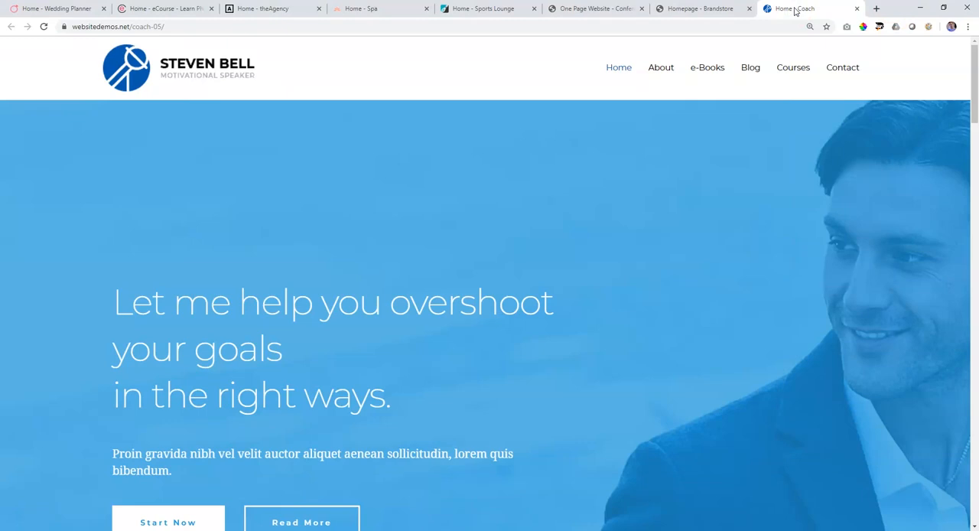
Browse the coach demo's About, e-Books, Blog and Contact pages, then return Home.
click(660, 67)
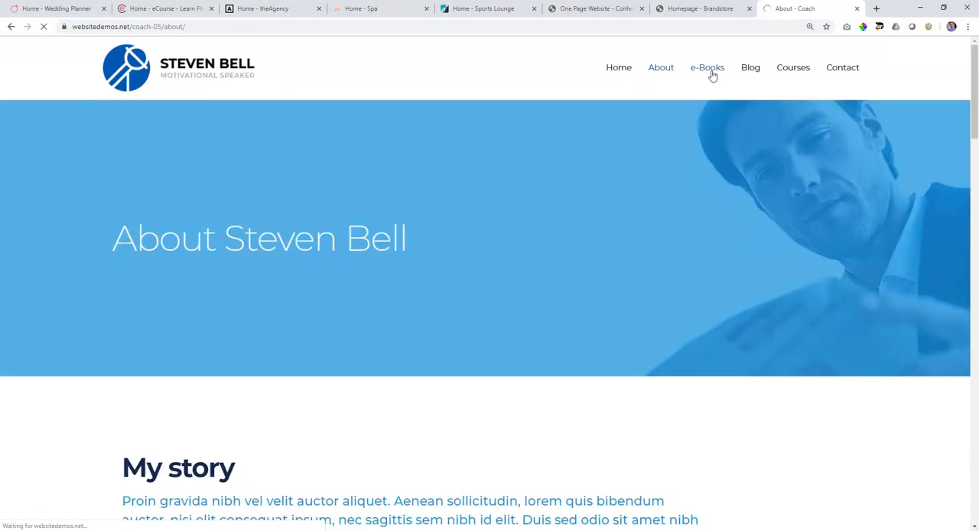
click(706, 68)
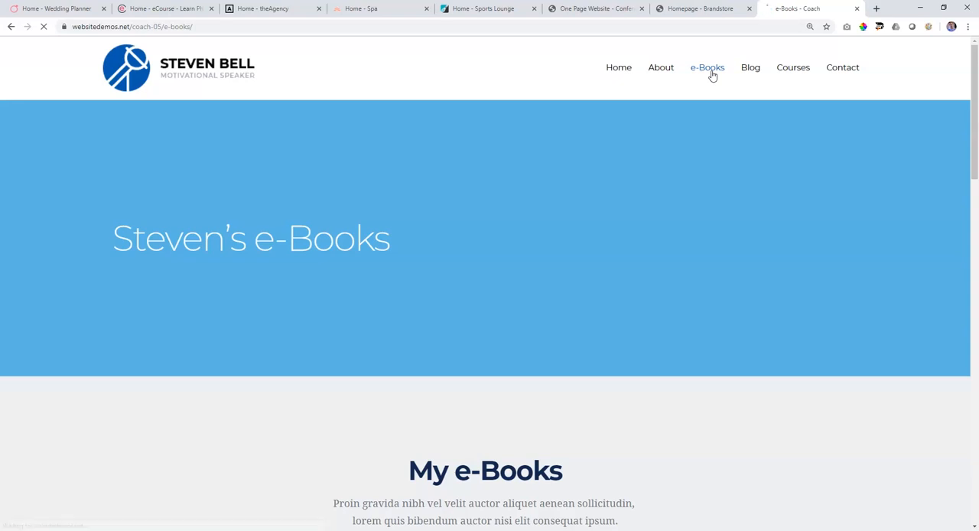
click(707, 67)
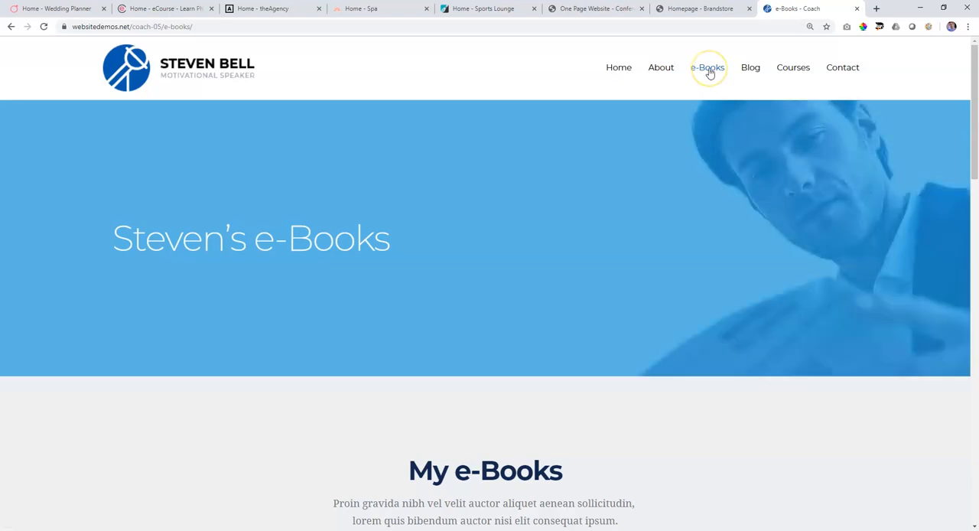
click(750, 67)
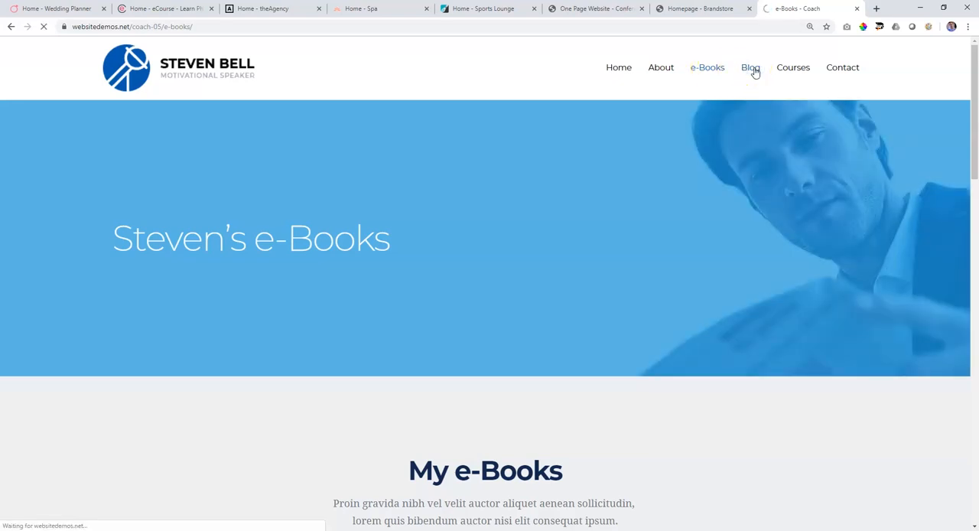
click(750, 67)
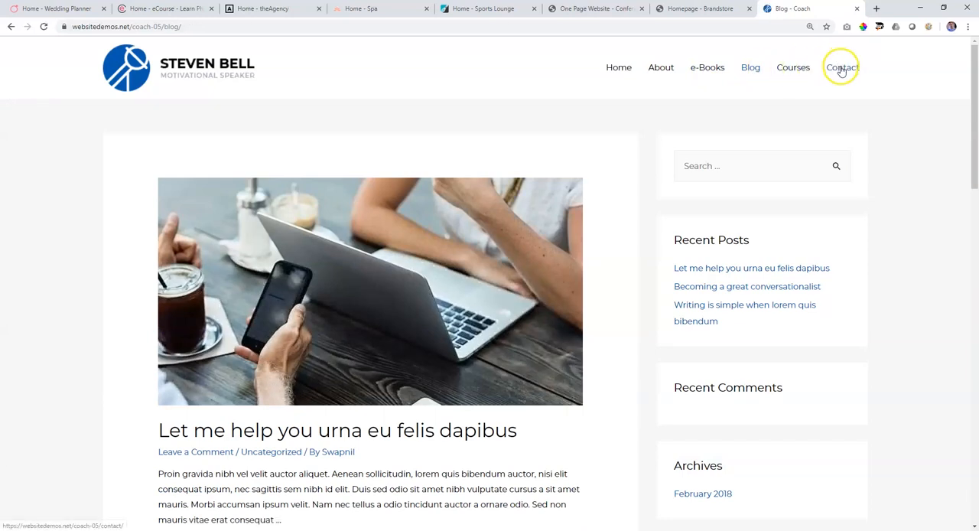
click(841, 67)
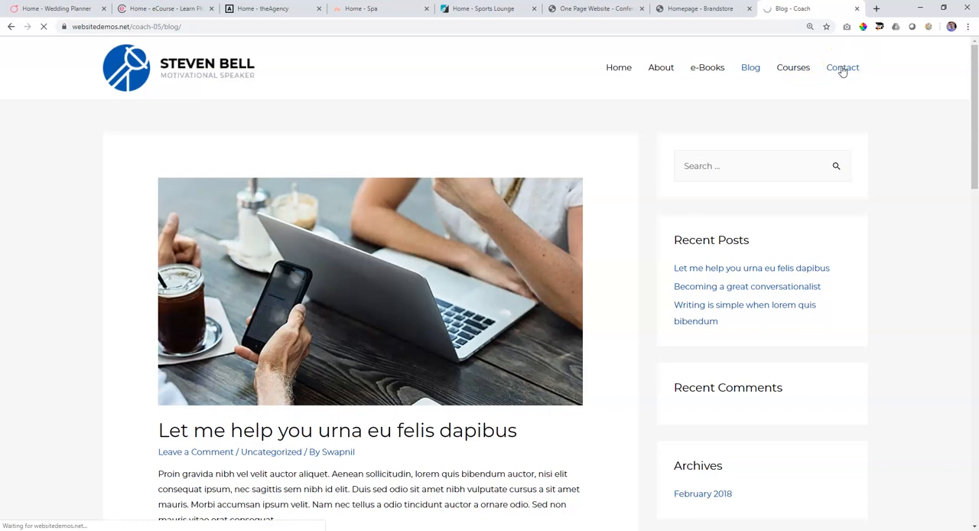
click(619, 67)
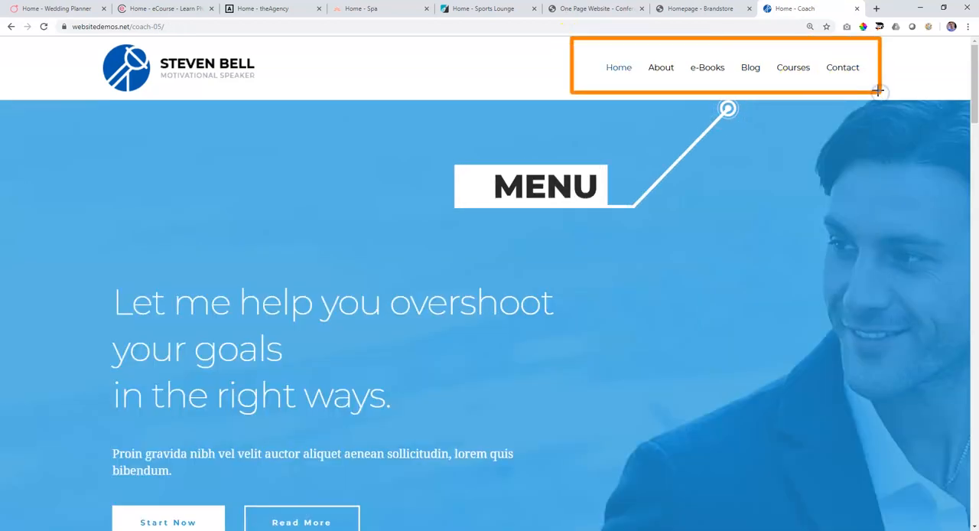
View the eCourse, Lotus Spa and DNK brandstore demo tabs, then return to the coach demo.
click(165, 9)
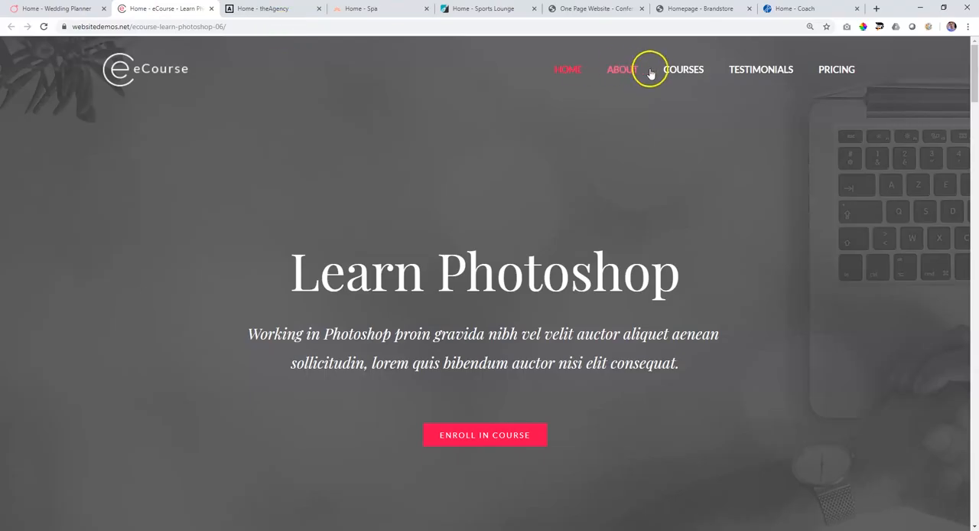
click(380, 8)
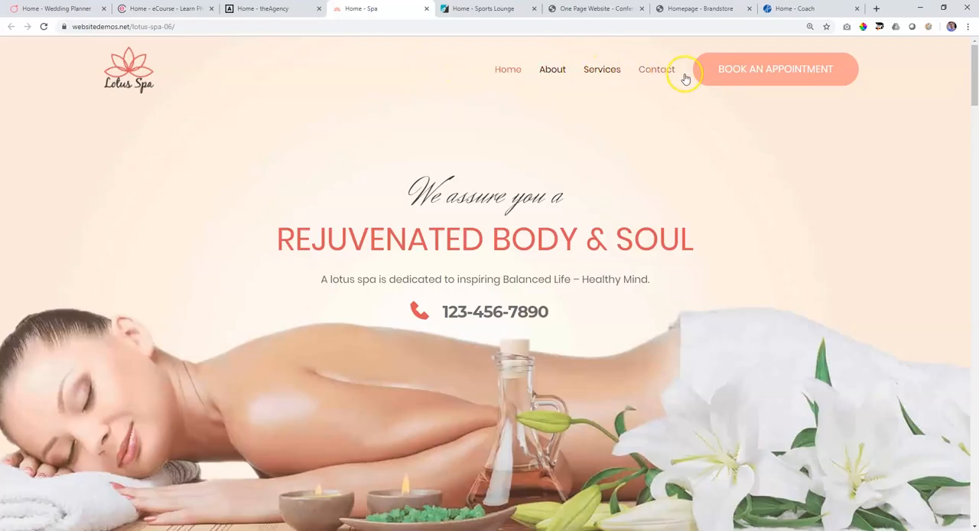
click(701, 8)
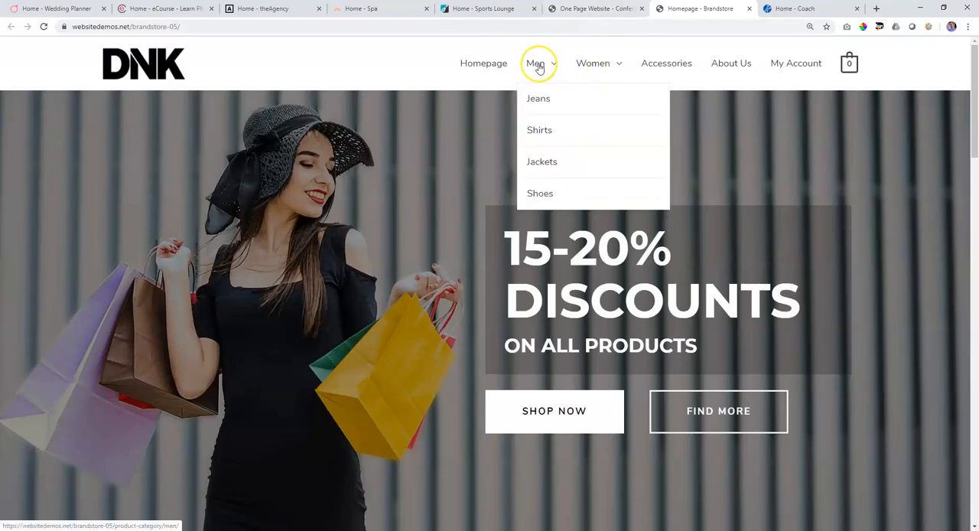
click(597, 9)
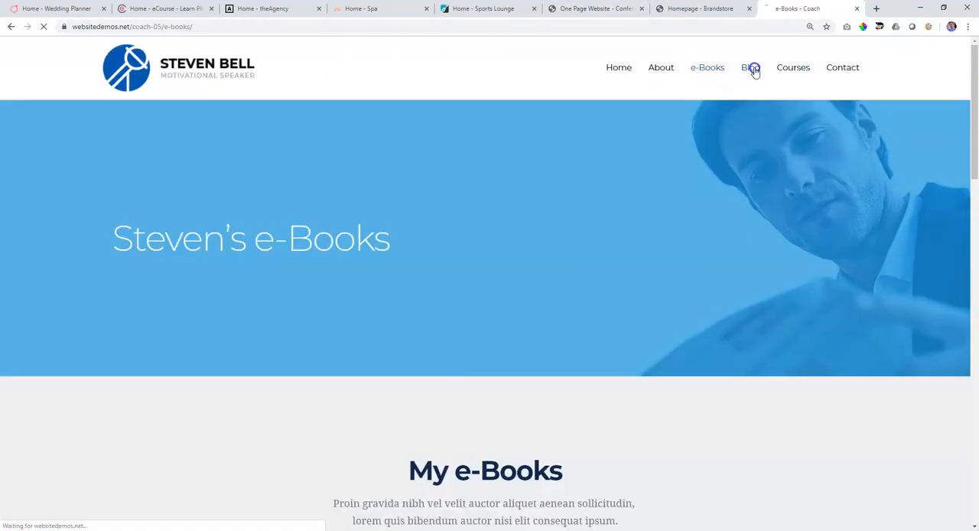
Open the coach site's Blog and Contact pages, then switch to another browser tab.
click(750, 67)
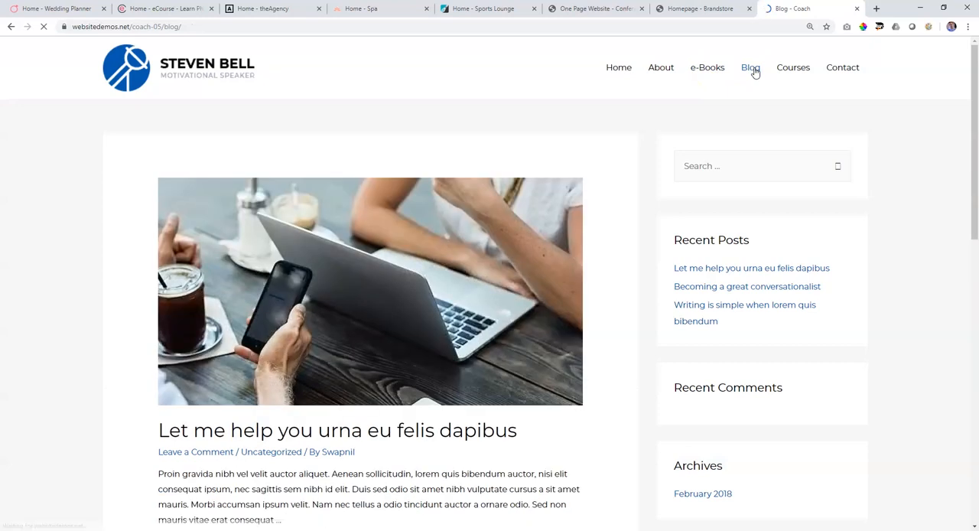
click(750, 67)
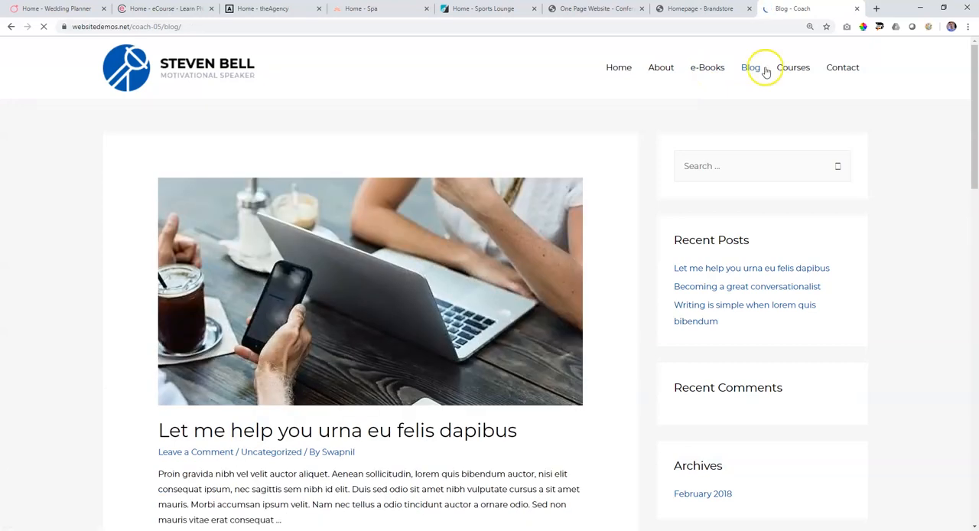
click(751, 67)
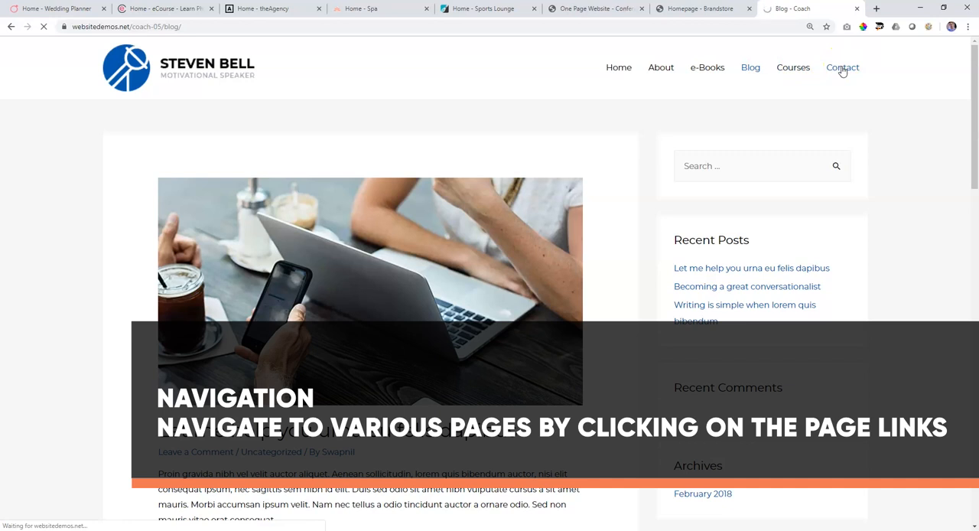
click(271, 8)
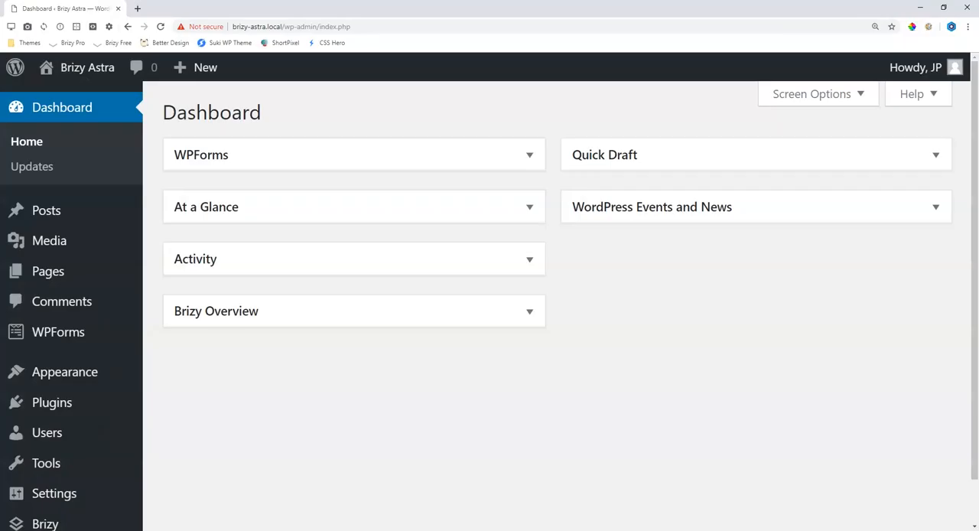
mouse_move(62, 107)
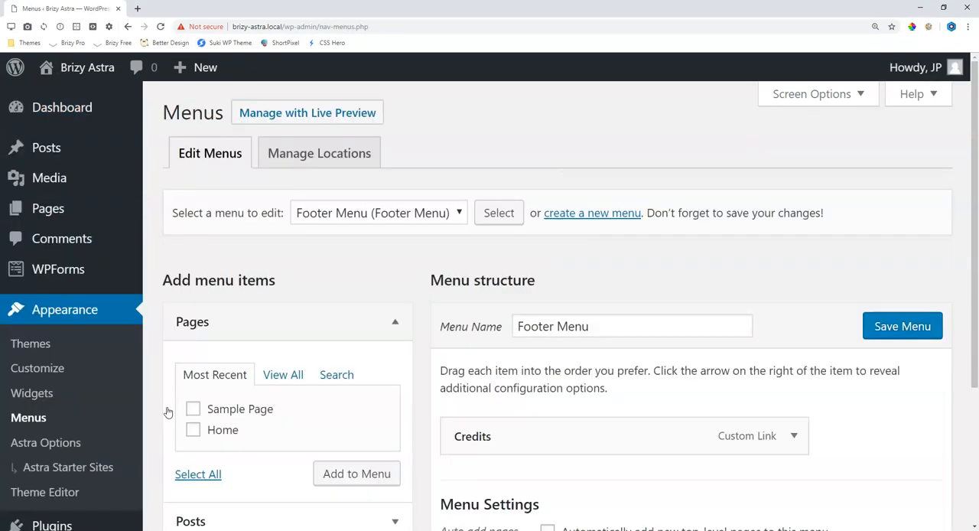
Create an empty menu named 'New Menu'.
click(591, 212)
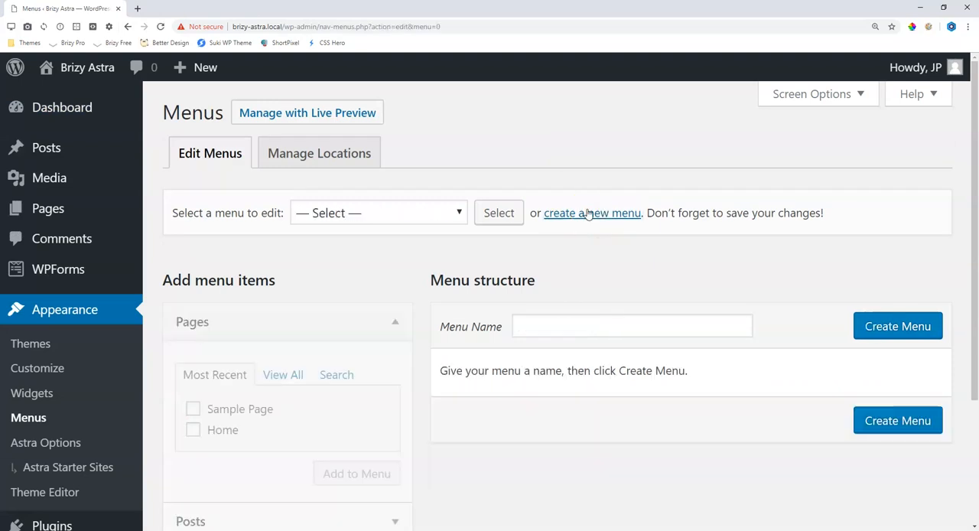
text(New Menu)
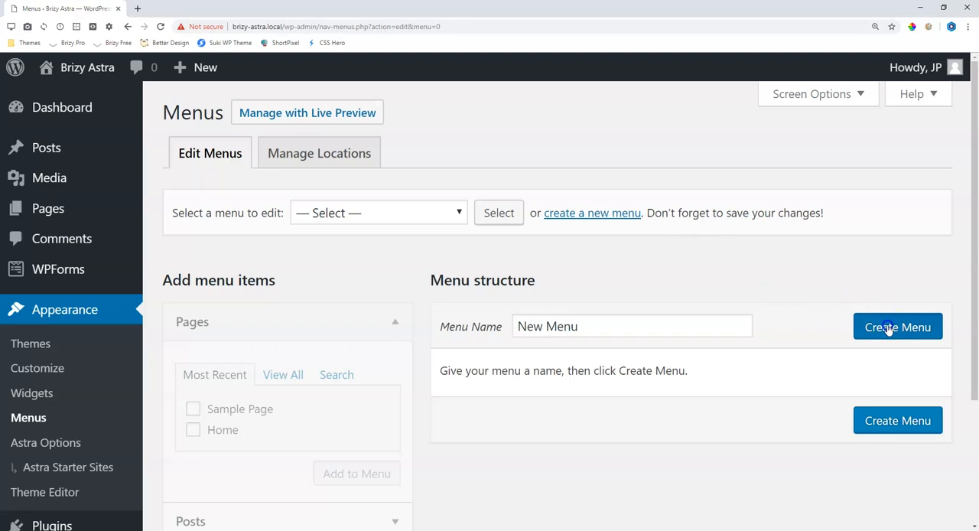
click(896, 327)
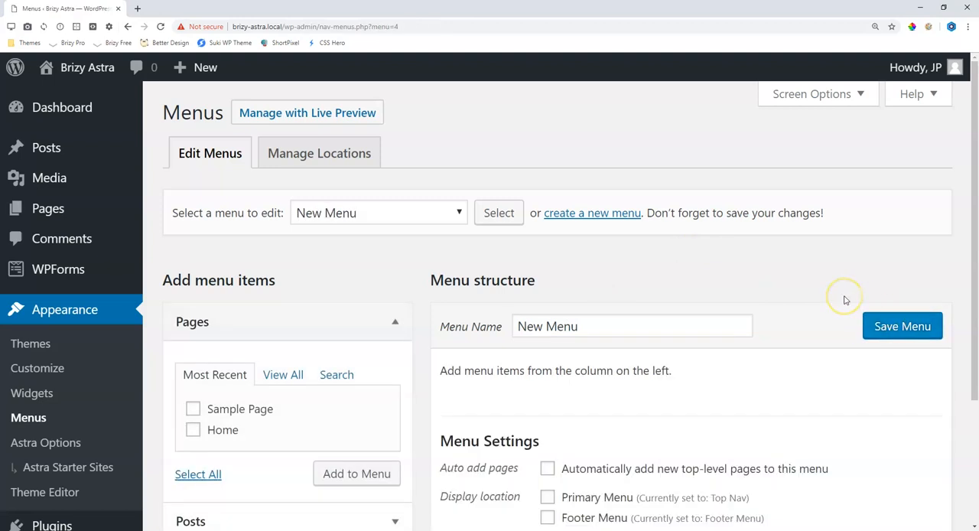
Add Sample Page and Home to New Menu and tick Primary and Footer locations.
scroll(down, 3)
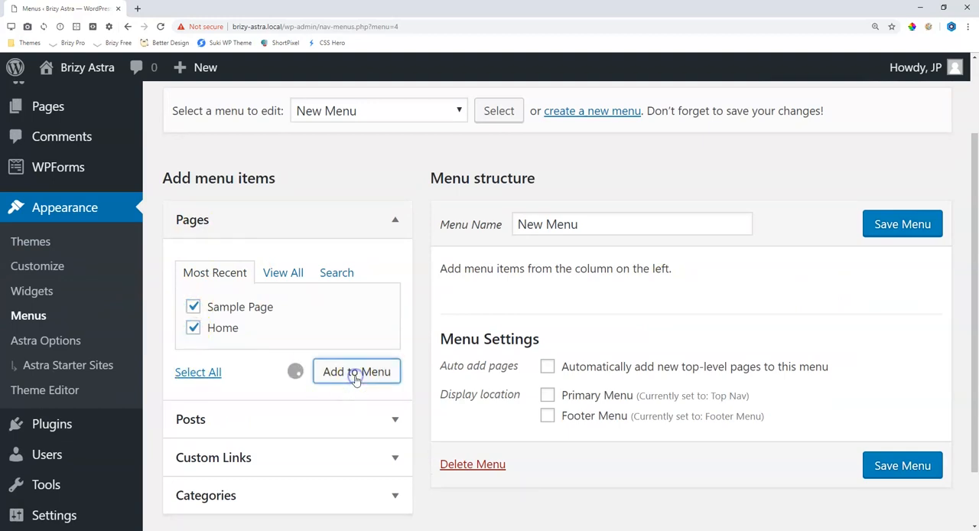
click(357, 371)
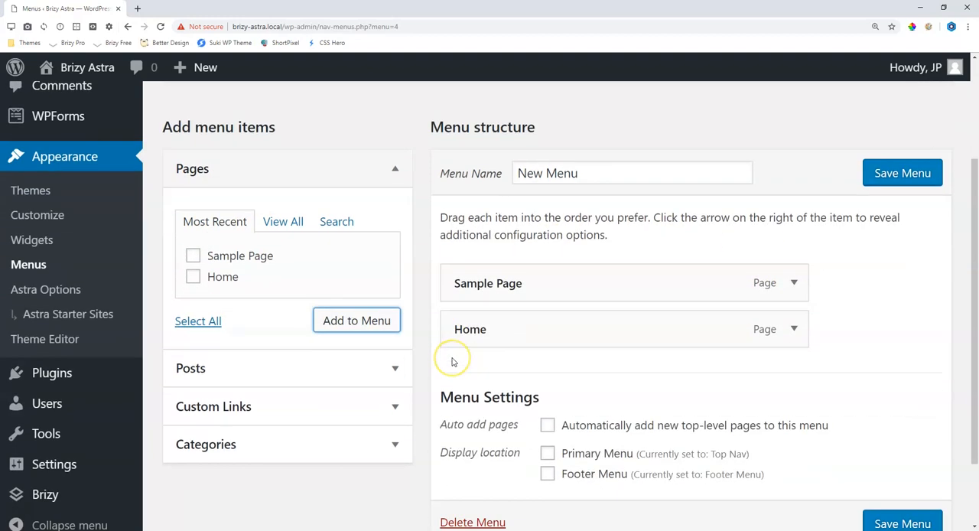
click(548, 453)
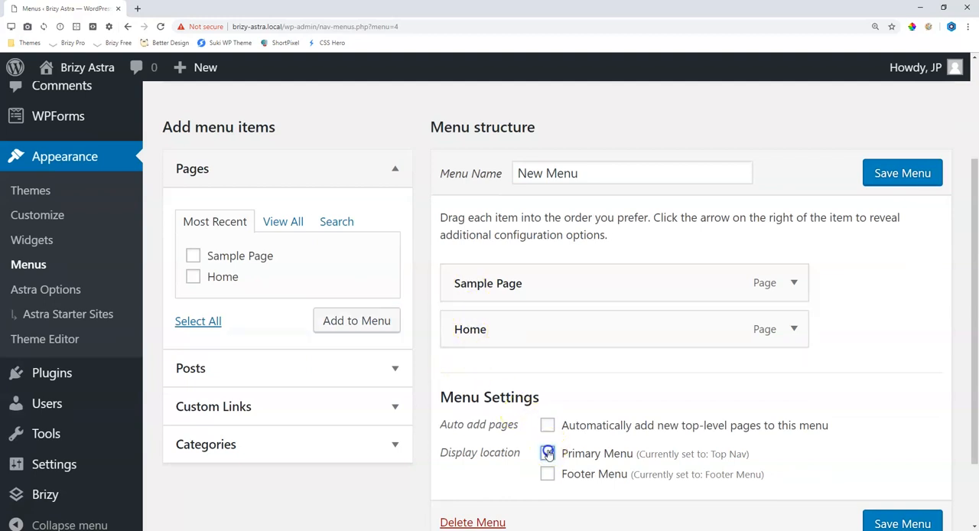
click(548, 473)
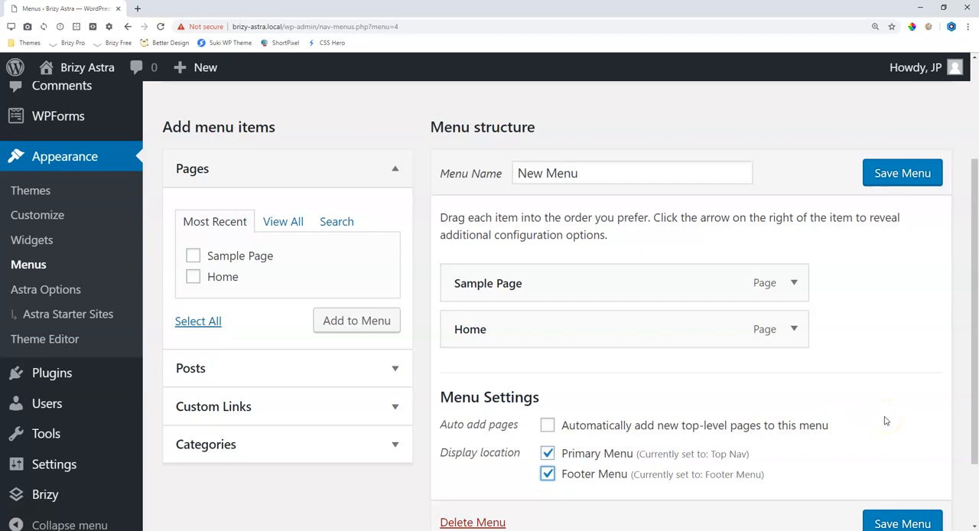
Scroll to the Brandstore demo's footer Quick Links, then scroll through the theAgency demo.
click(702, 9)
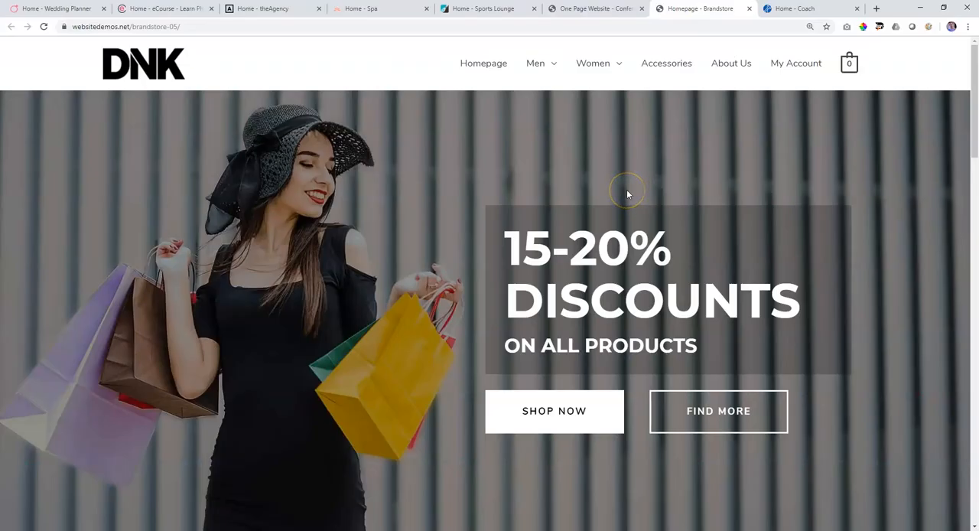
scroll(down, 3)
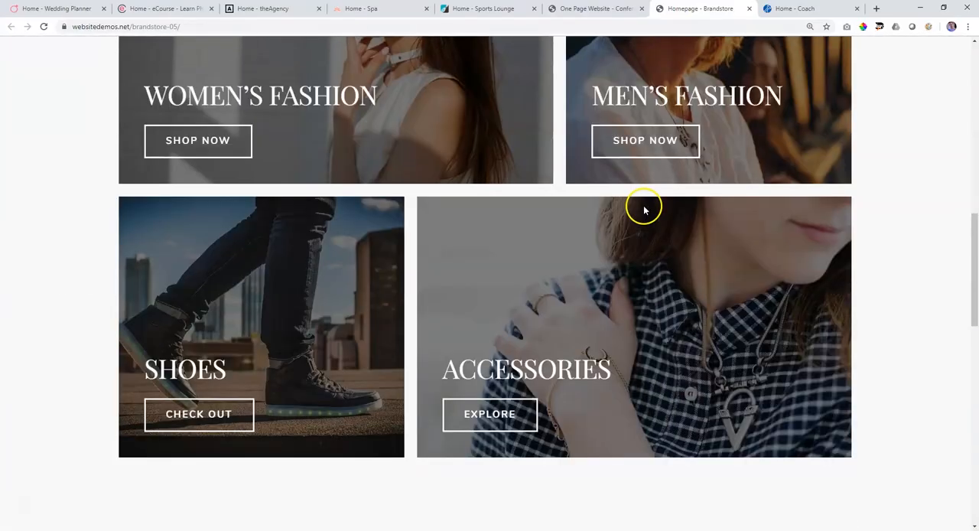
scroll(down, 3)
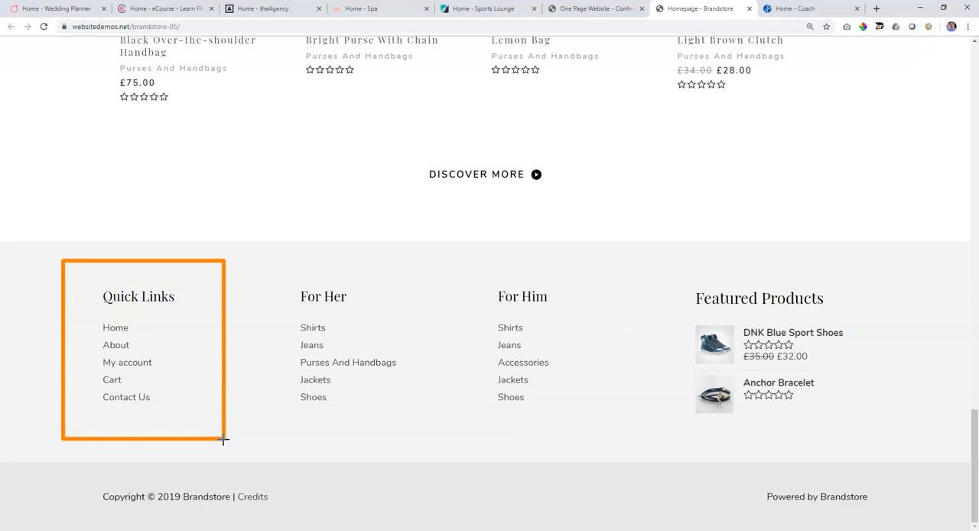
click(271, 9)
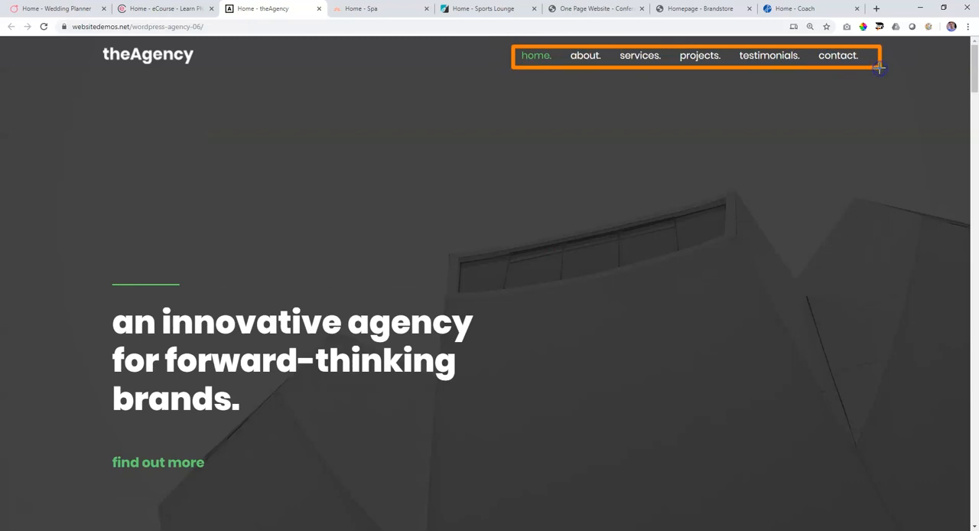
mouse_move(87, 39)
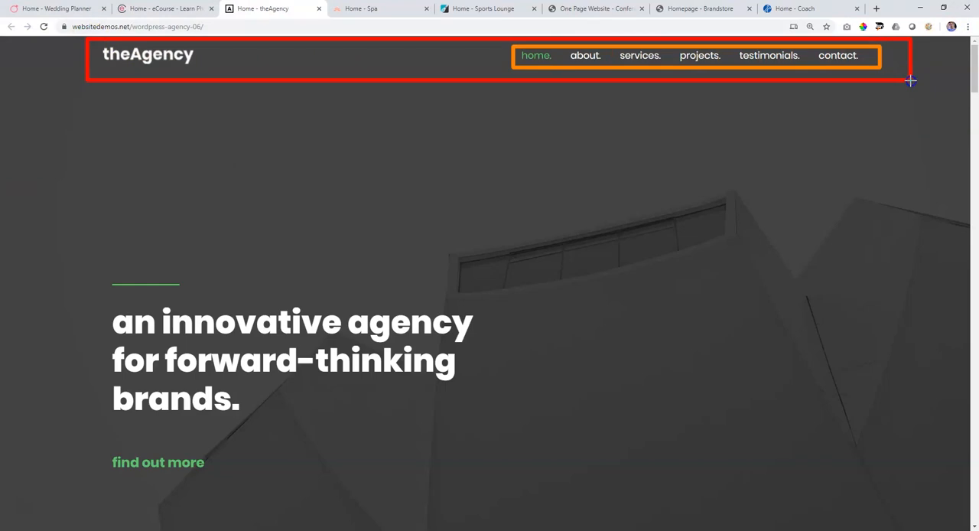
scroll(down, 3)
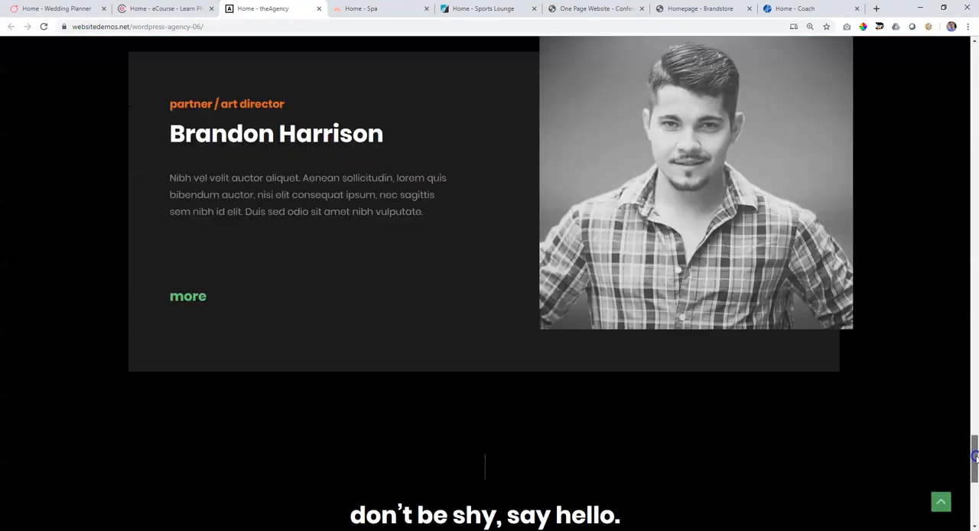
scroll(down, 3)
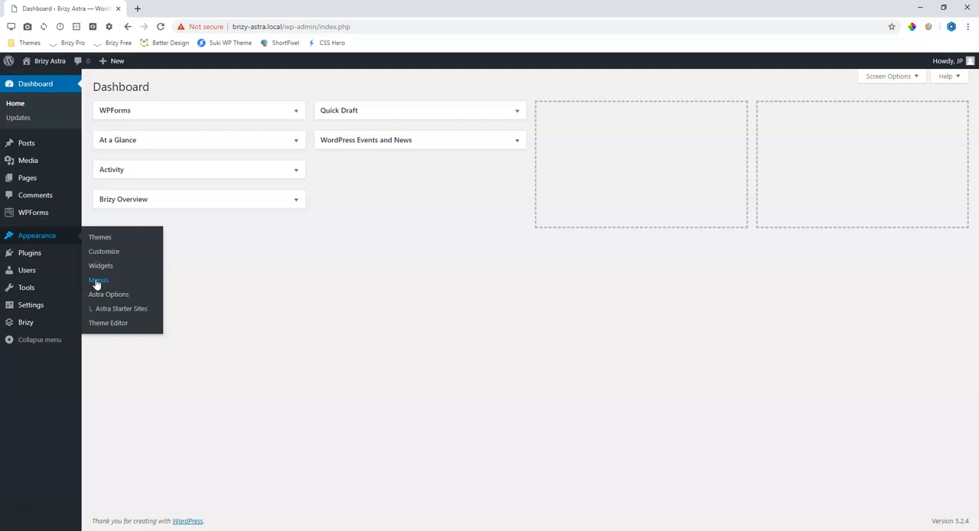
Open Appearance > Menus and add Sample Page and Home to New Menu.
click(98, 279)
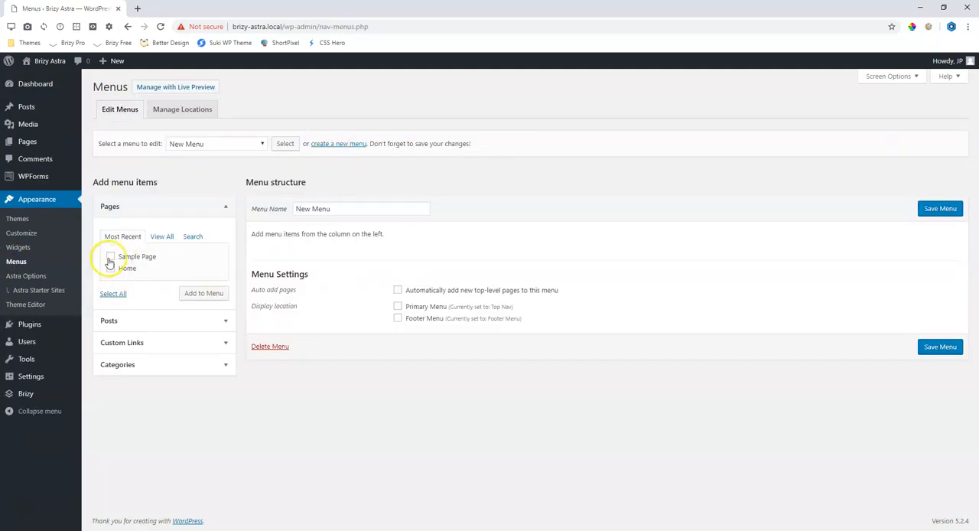
click(112, 293)
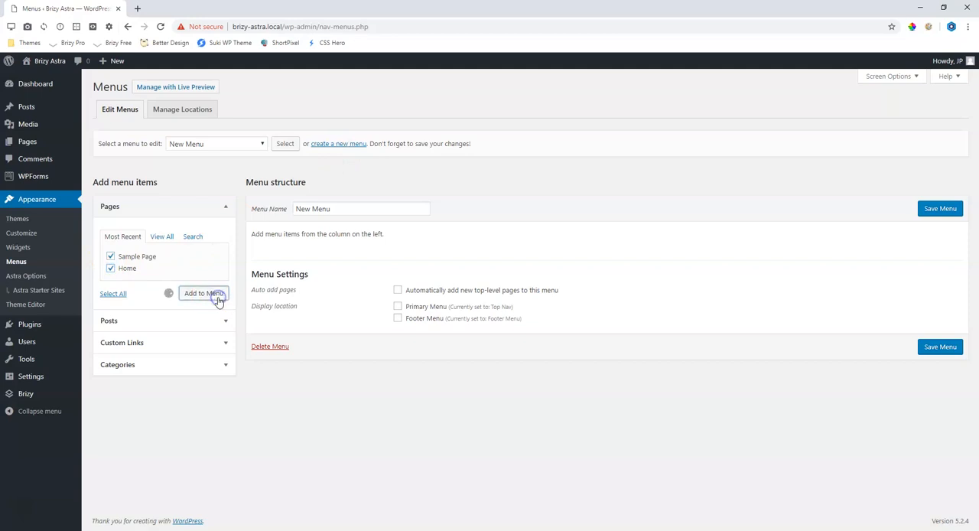
click(204, 293)
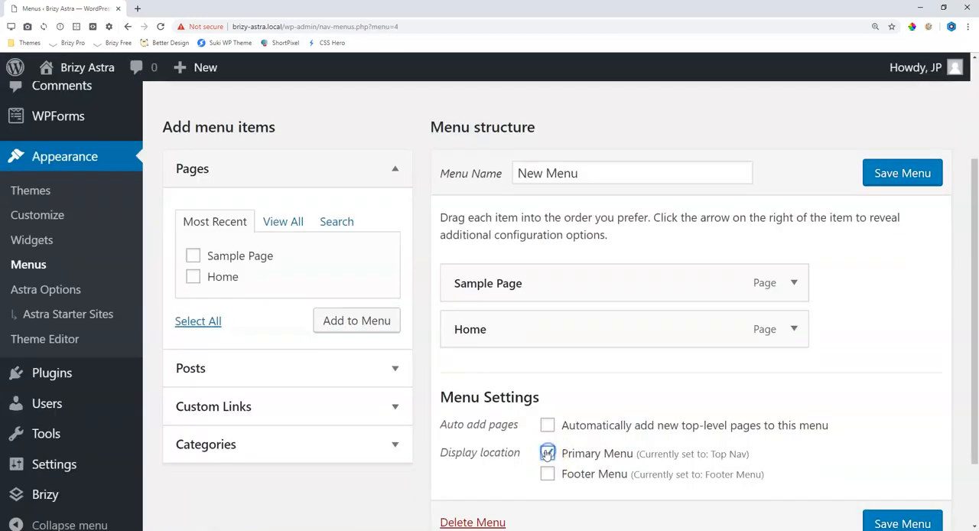